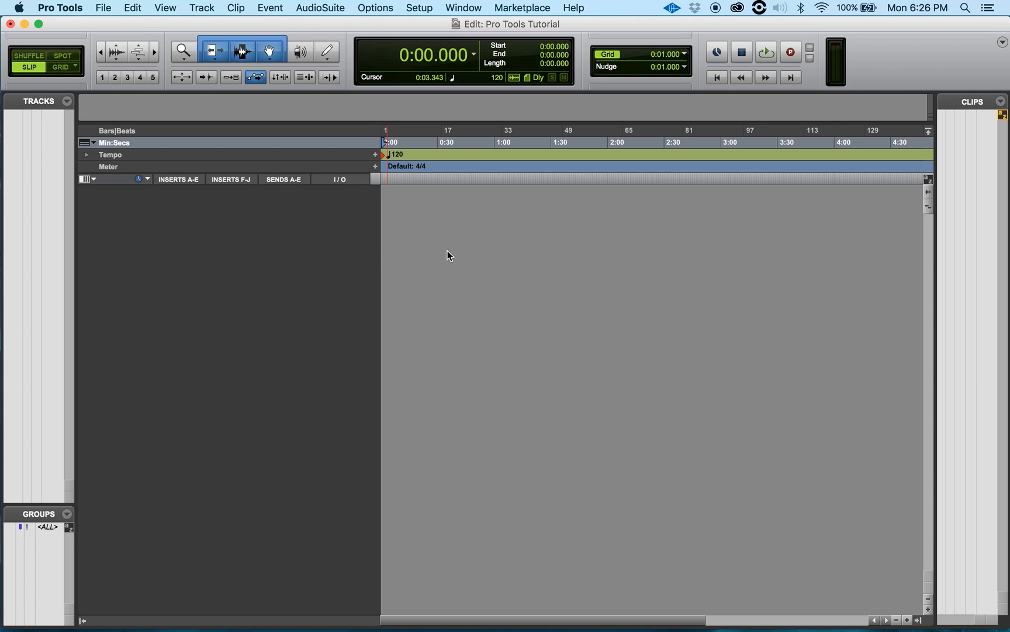
# - Open the Setup menu to reach the session setup options
pyautogui.click(419, 8)
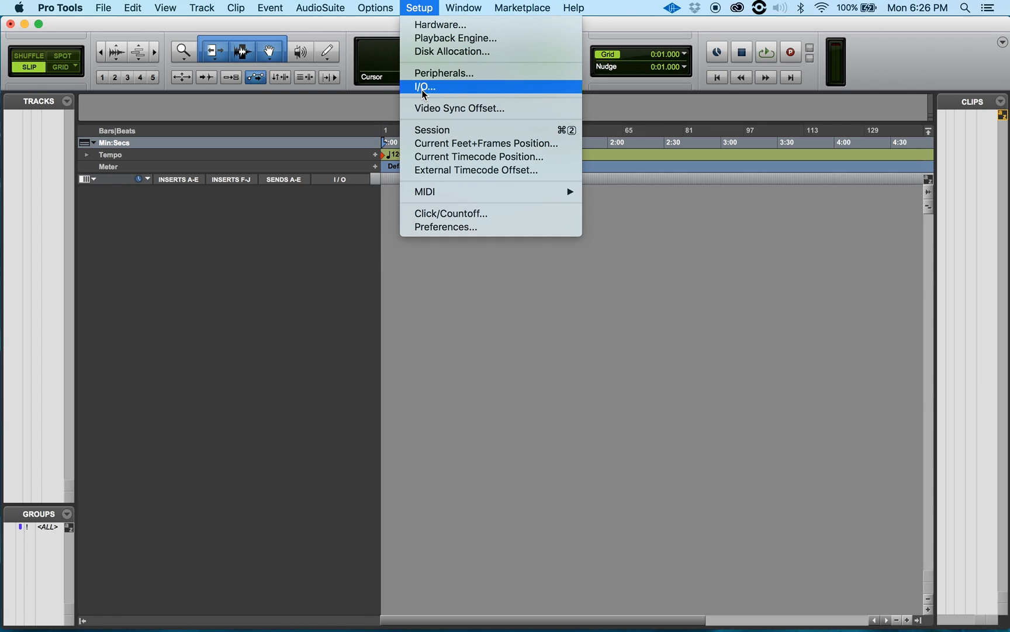
# - Open I/O Setup, browse the Output, Insert and Input tabs, and display the Bus paths
pyautogui.click(425, 87)
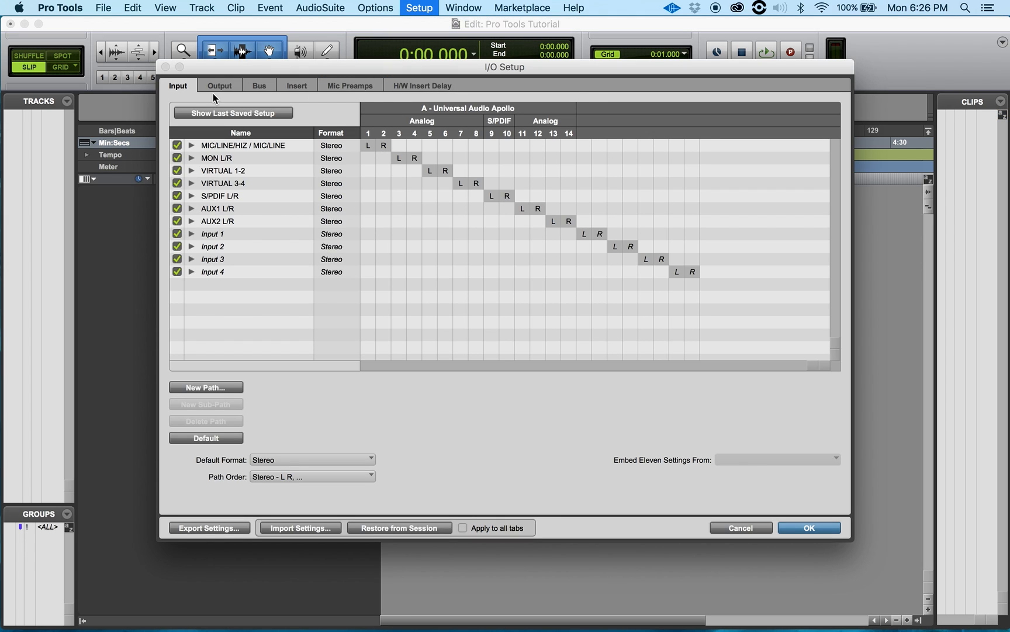
pyautogui.moveTo(177, 92)
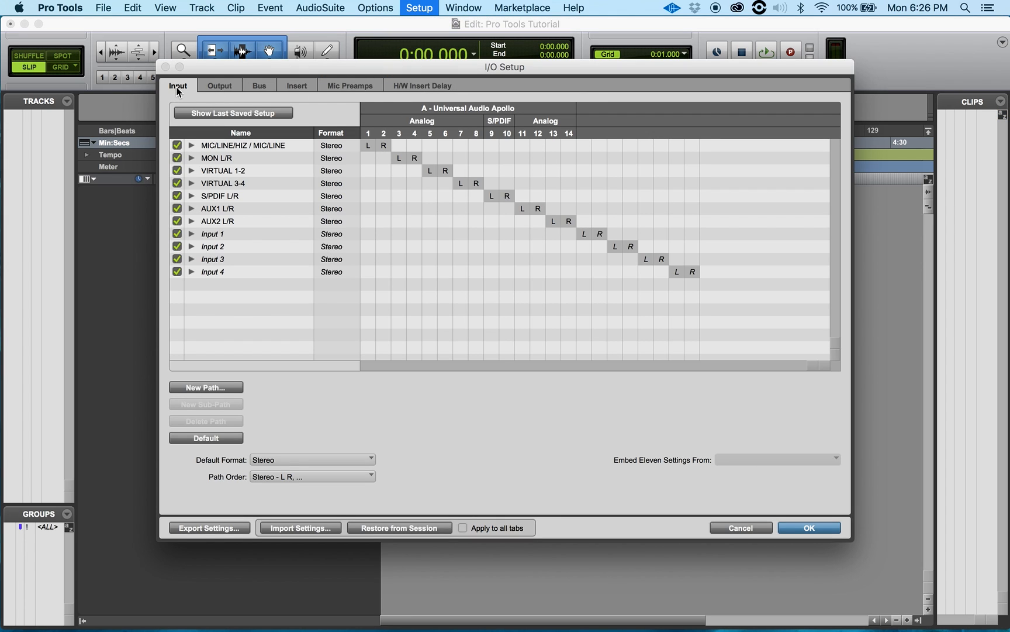
pyautogui.click(219, 85)
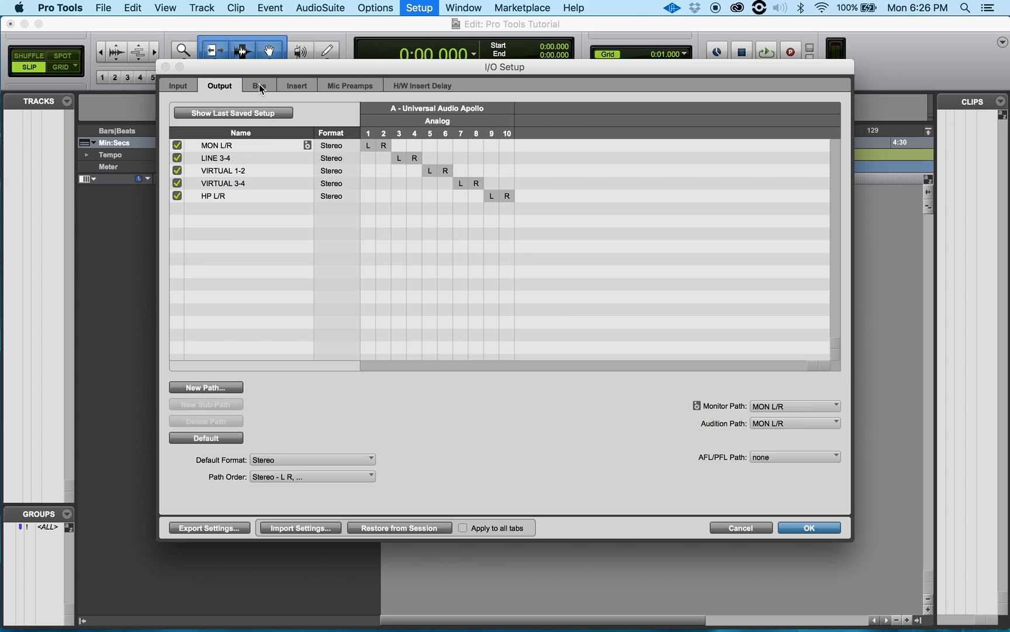
pyautogui.click(298, 84)
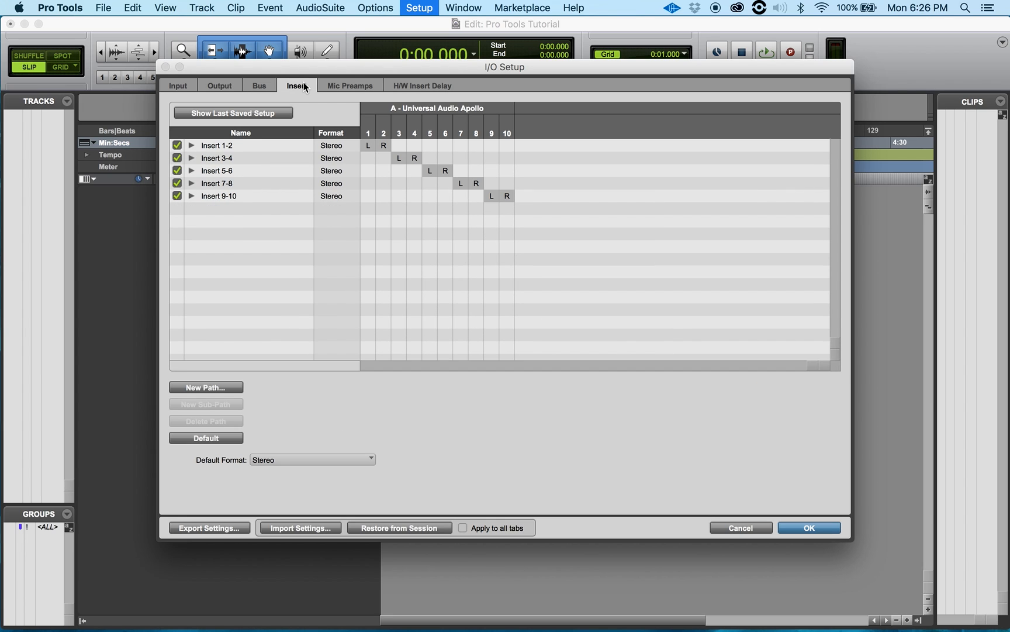
pyautogui.click(177, 85)
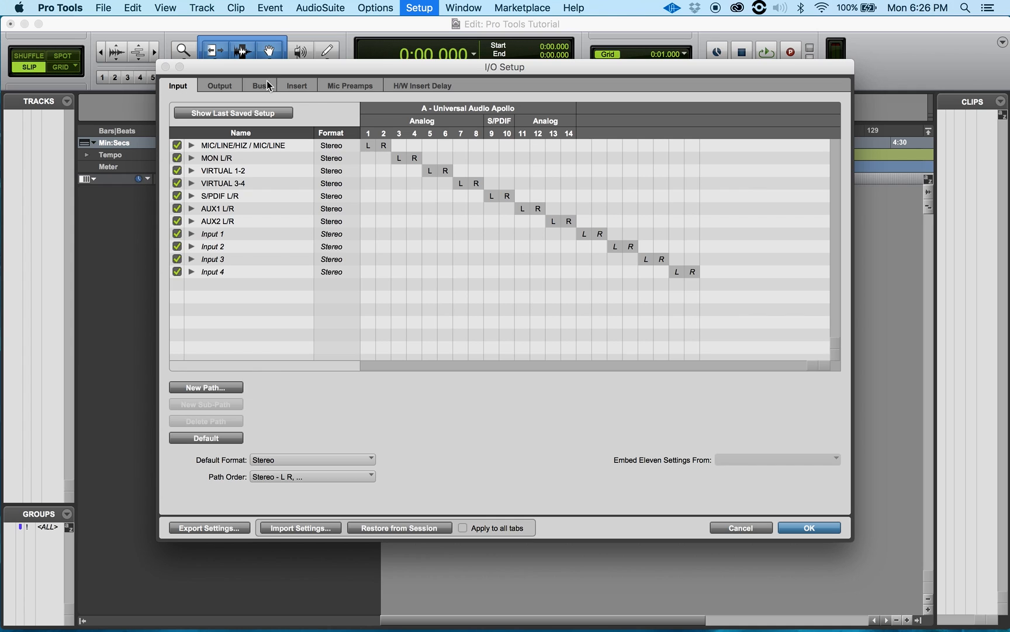
pyautogui.click(259, 85)
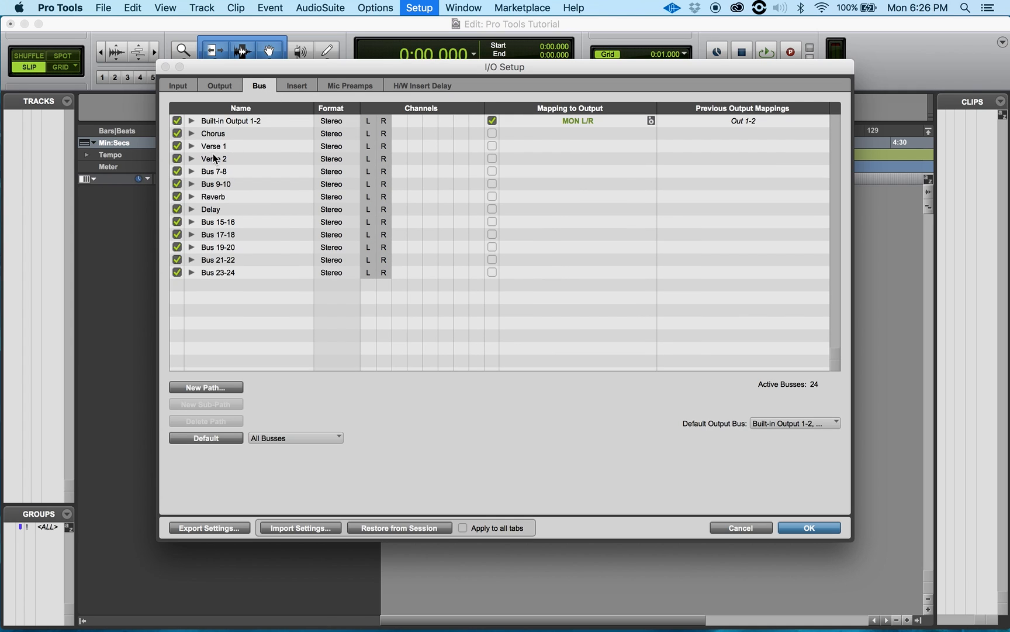
pyautogui.moveTo(215, 185)
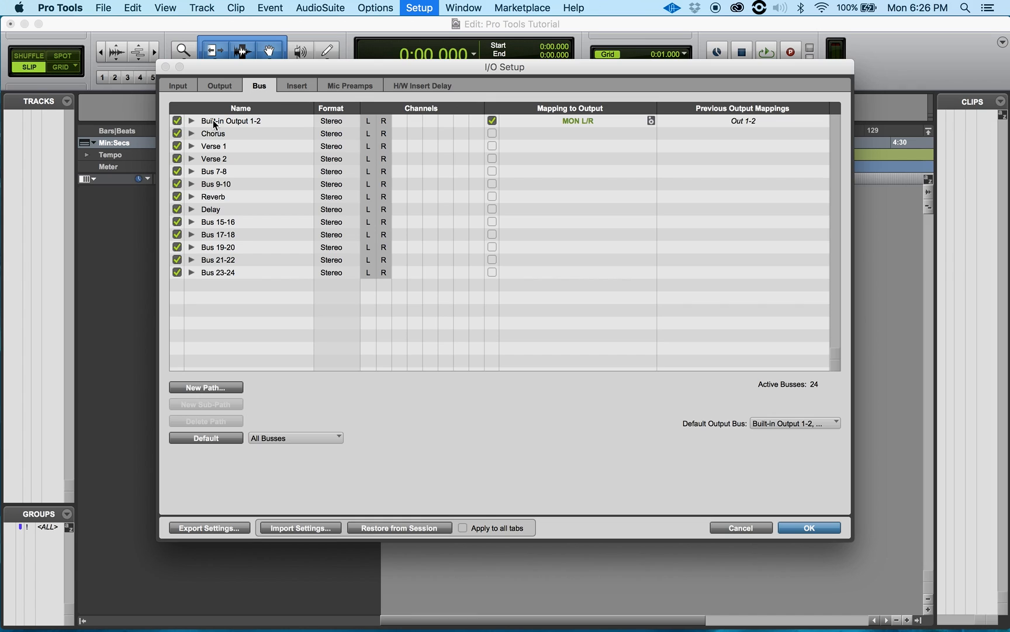
pyautogui.moveTo(269, 115)
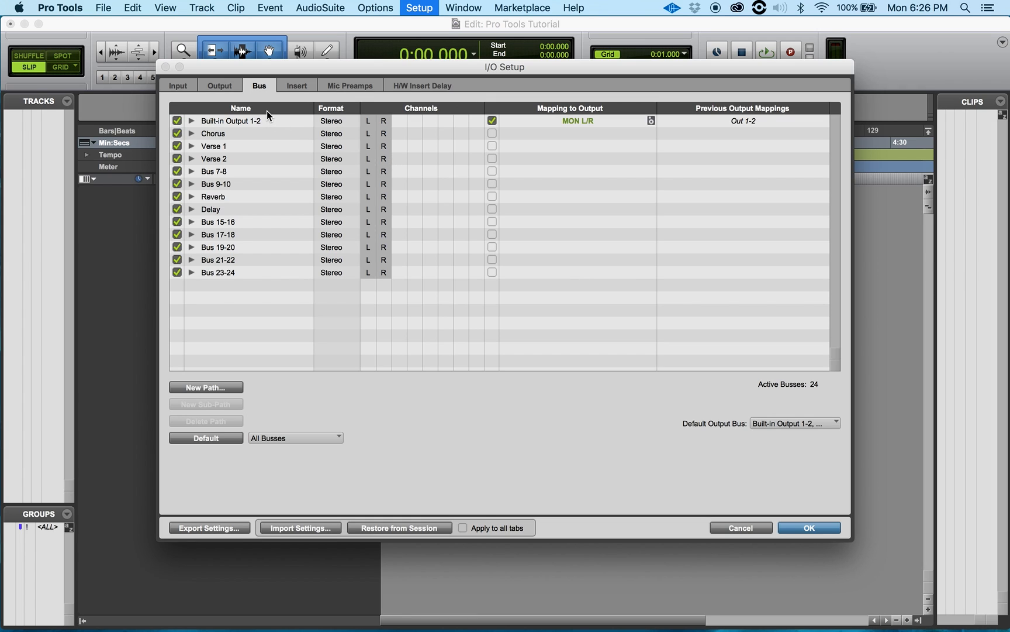
pyautogui.moveTo(229, 532)
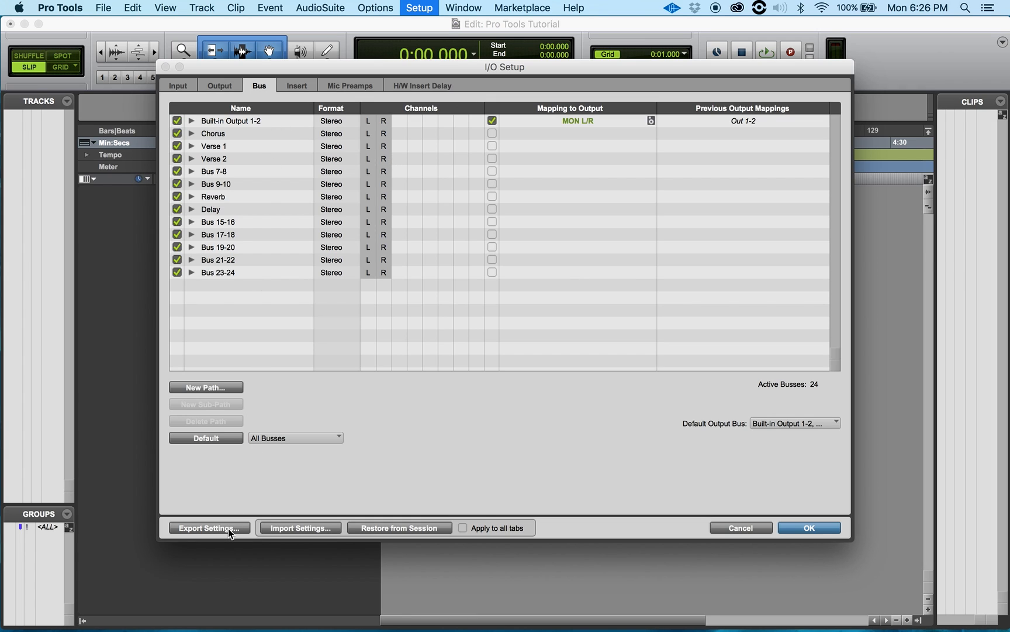
# - Export the I/O settings to the Desktop as 'Dizzy Bus IO Settings'
pyautogui.click(208, 527)
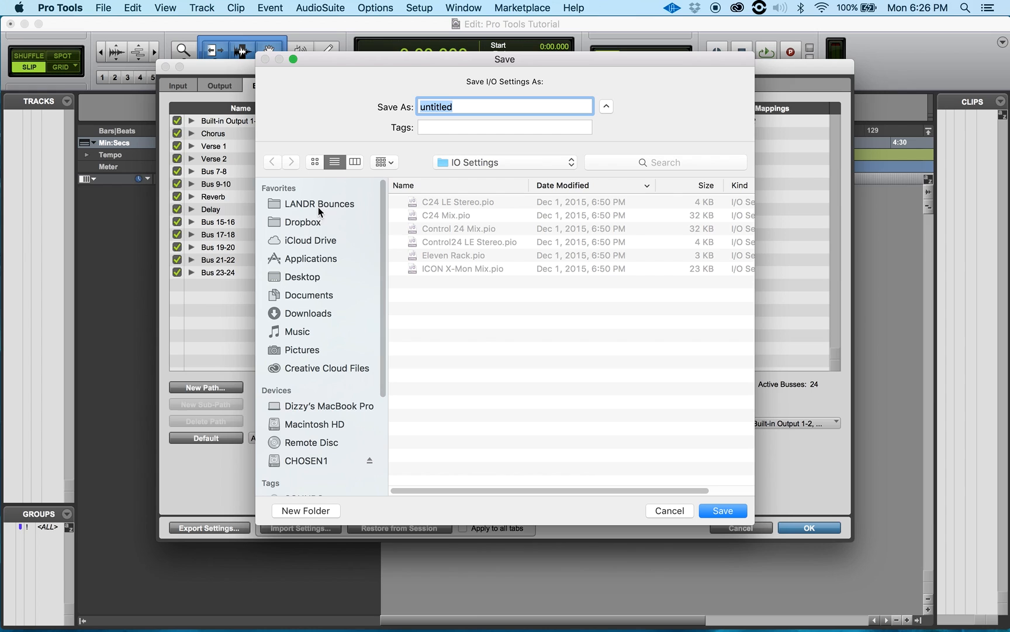
pyautogui.moveTo(321, 469)
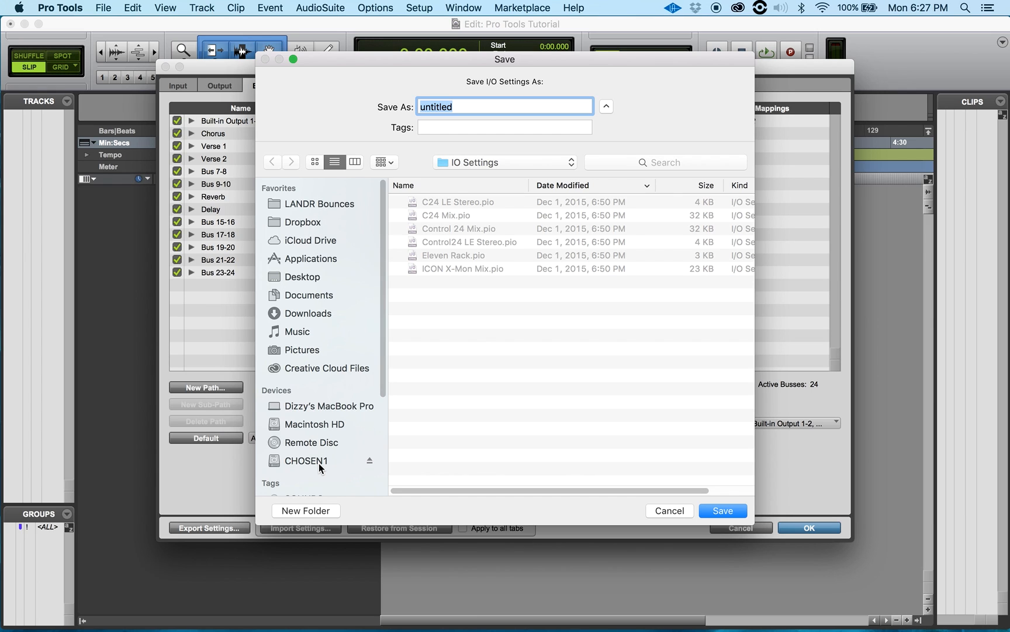
pyautogui.moveTo(319, 284)
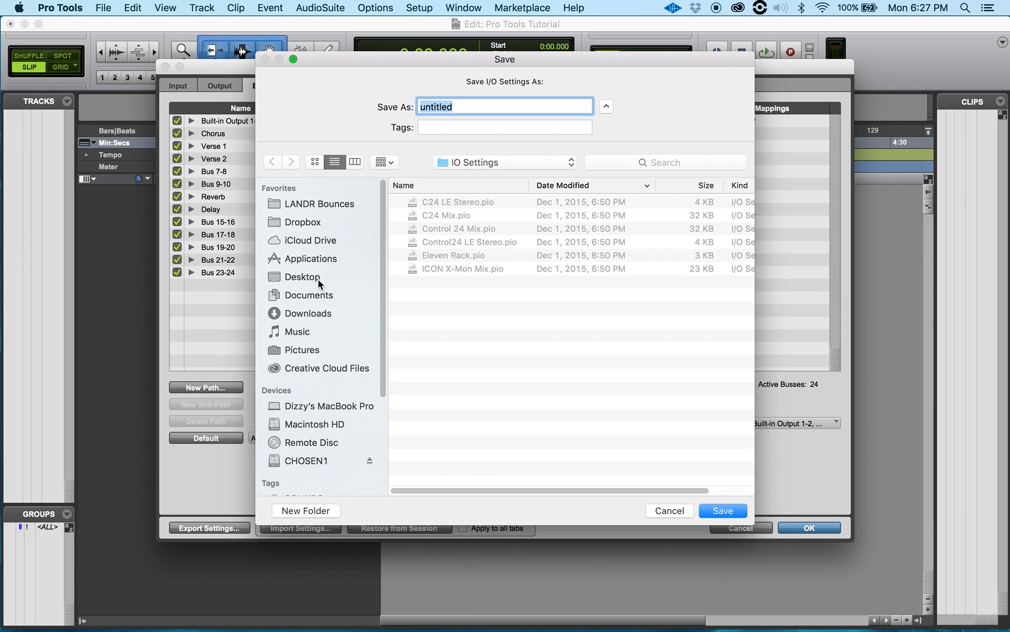
pyautogui.click(302, 277)
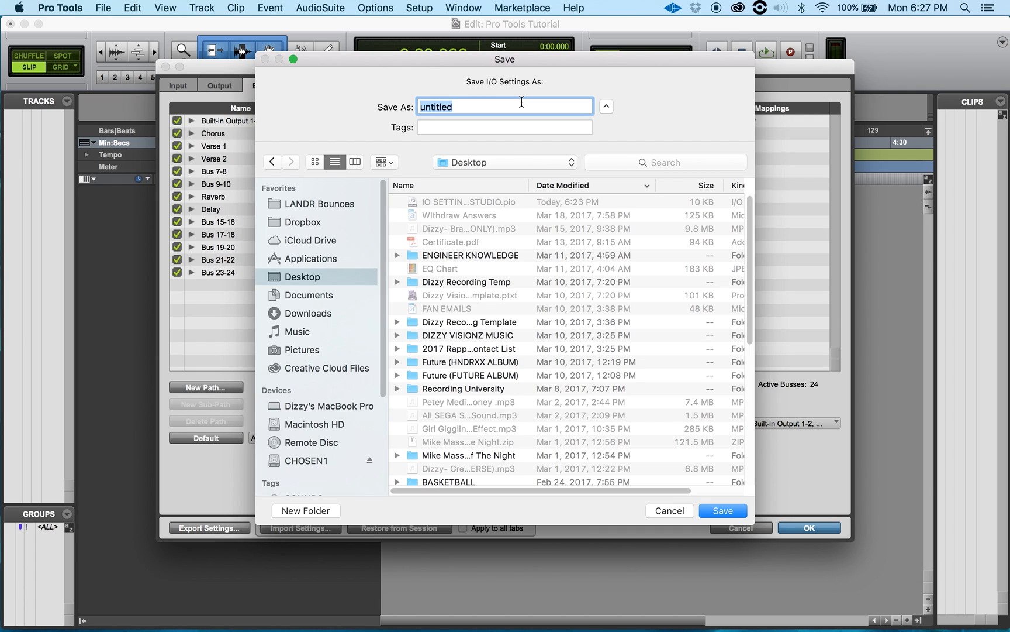
pyautogui.write('Dizzy B')
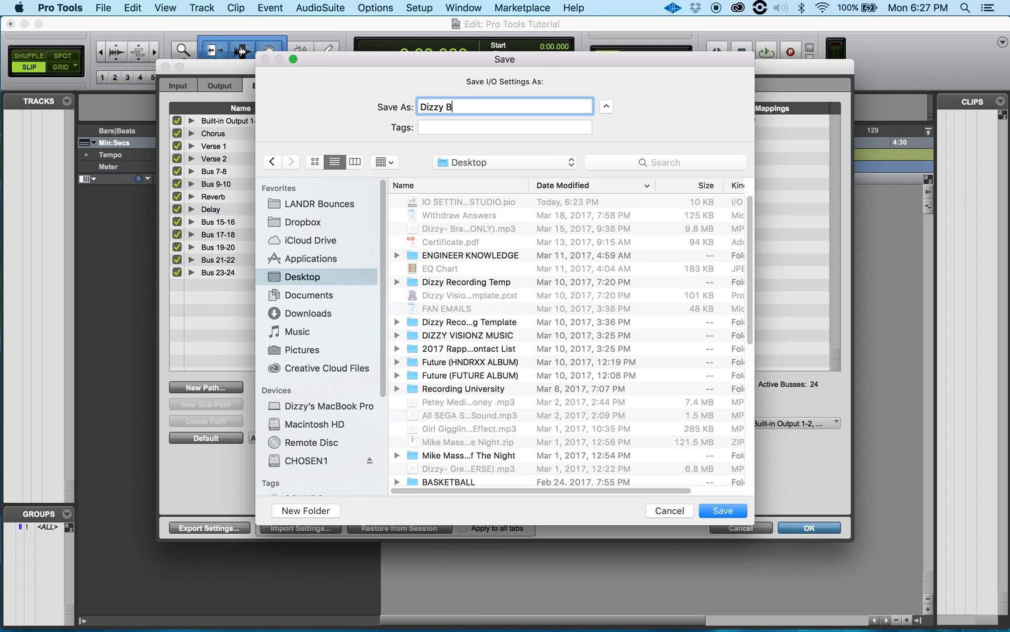
pyautogui.write('Us Settin')
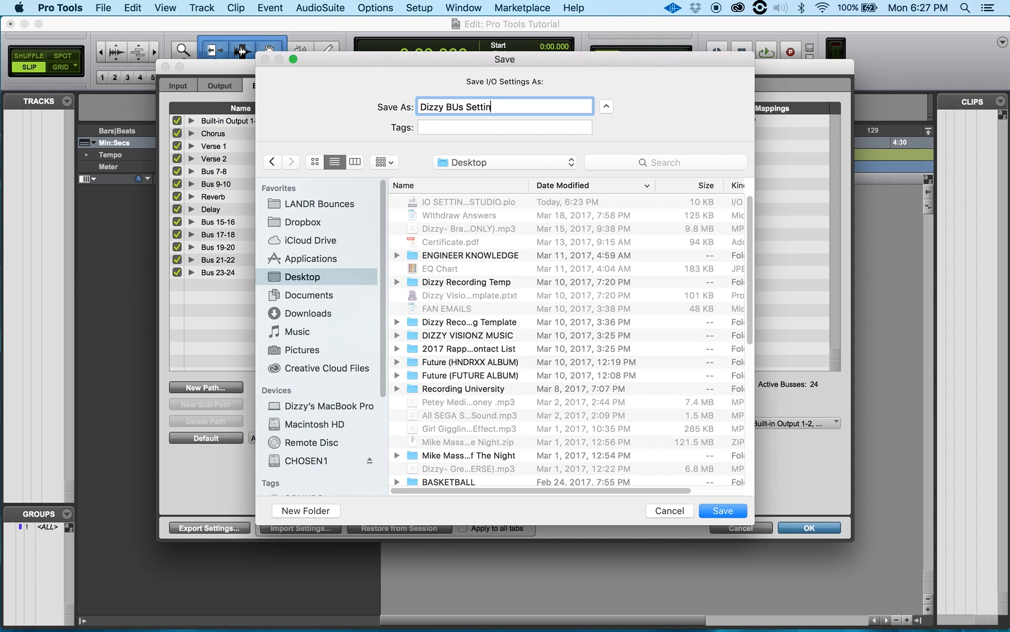
pyautogui.write('g')
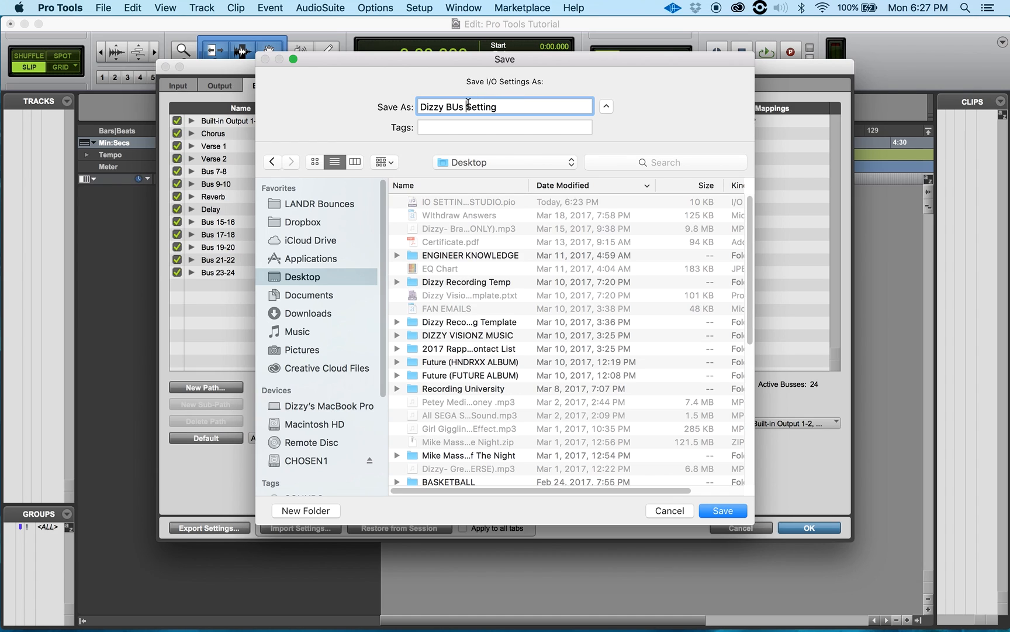
pyautogui.write('IO')
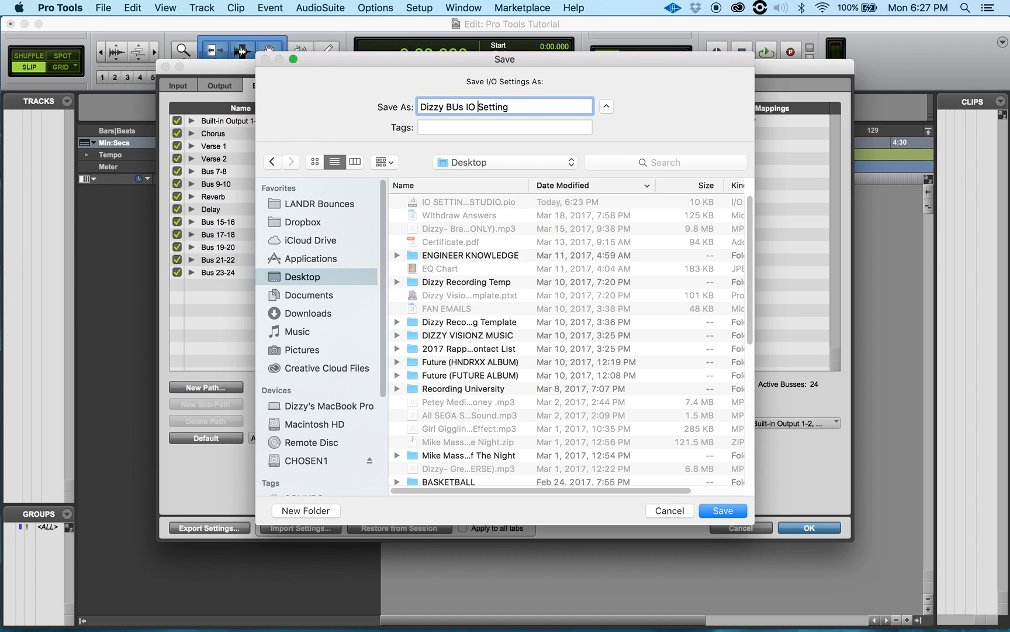
pyautogui.write('s')
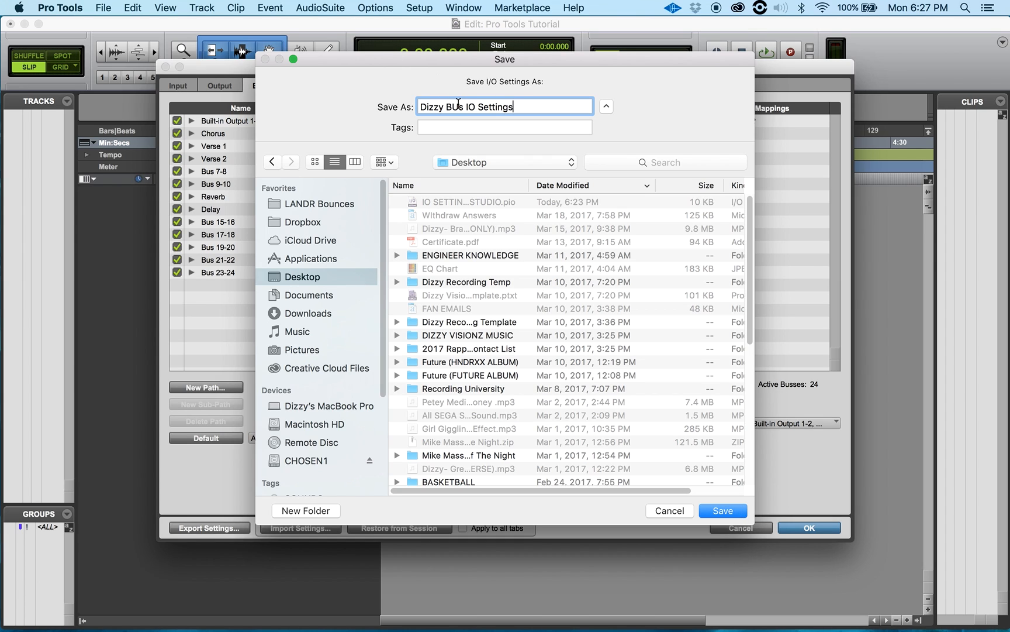
pyautogui.write('Dizzy Bus IO Settings')
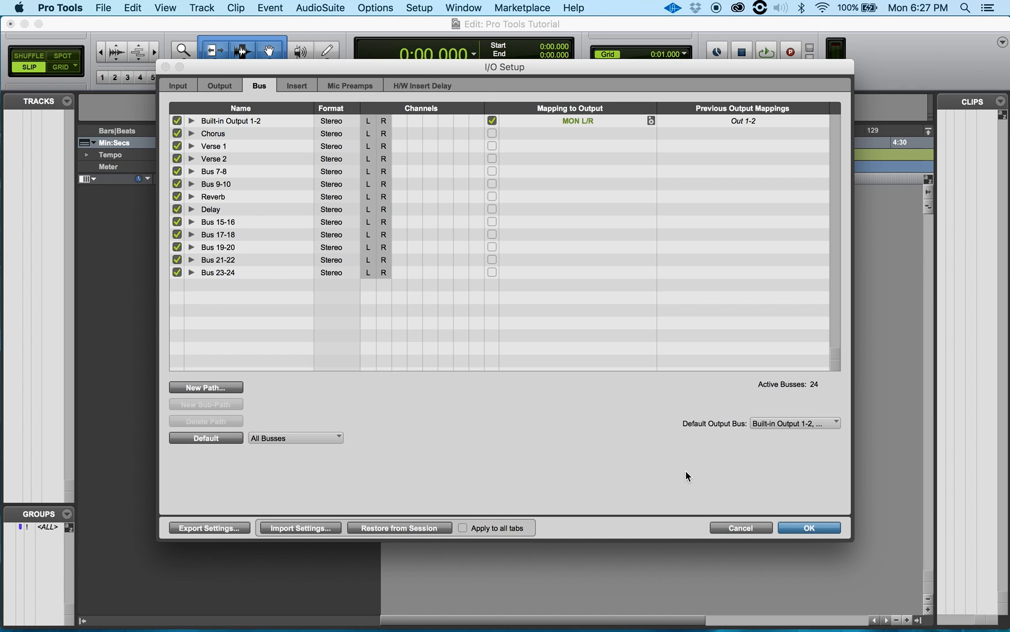
pyautogui.moveTo(798, 515)
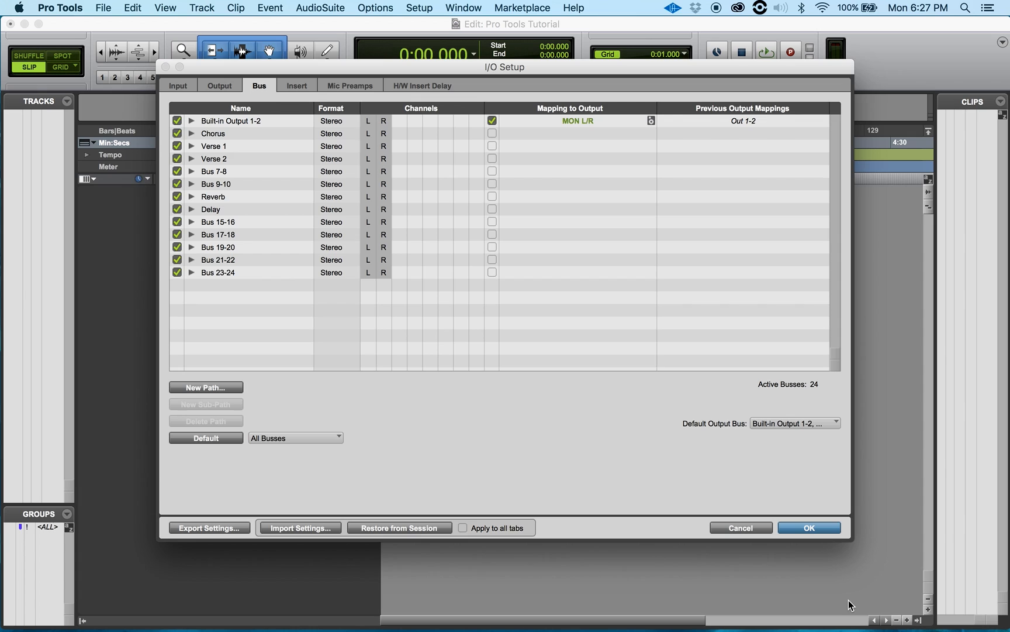
pyautogui.moveTo(364, 461)
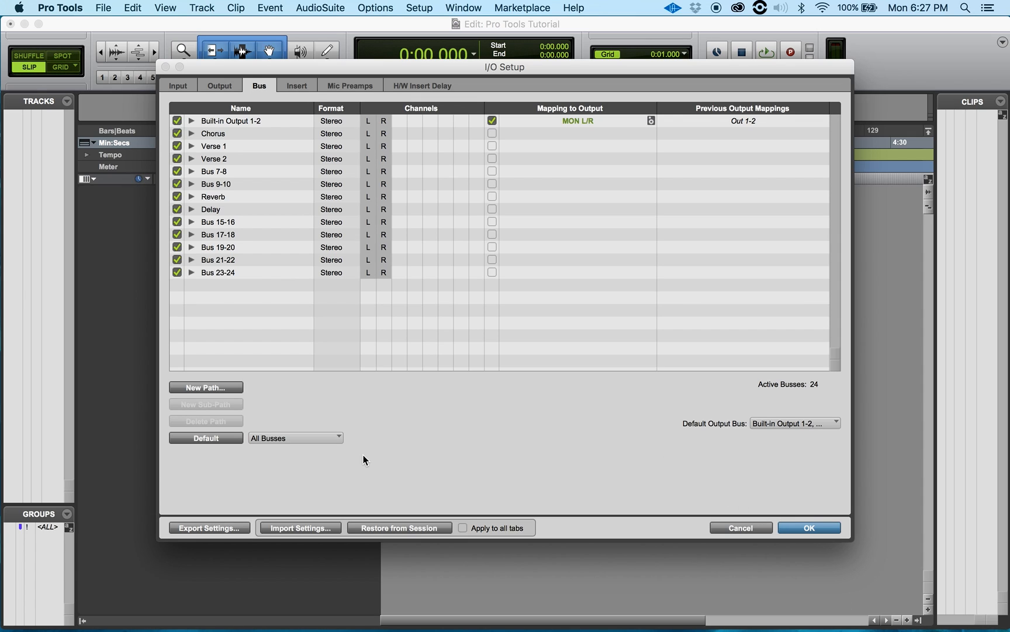
pyautogui.moveTo(308, 469)
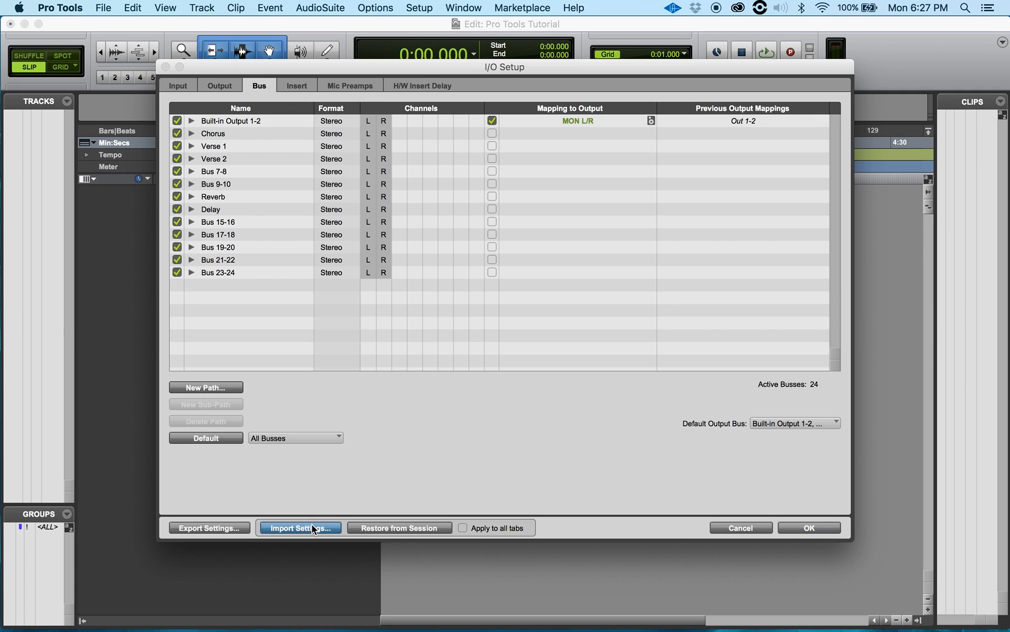
# - Import 'Dizzy Bus IO Settings.pio' from the Desktop into the session's I/O setup
pyautogui.click(299, 526)
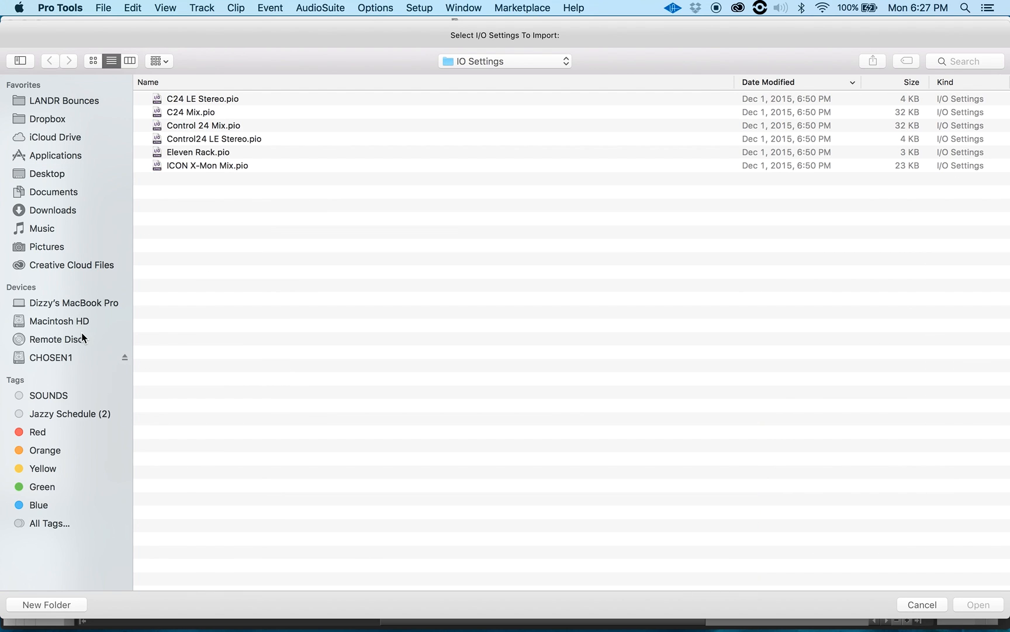
pyautogui.click(45, 173)
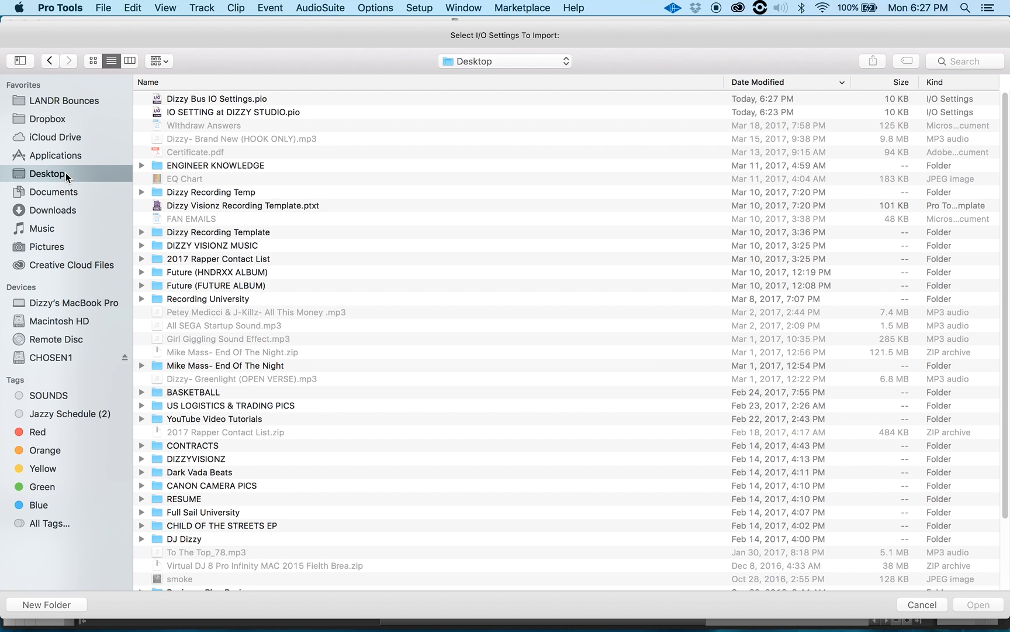
pyautogui.moveTo(222, 100)
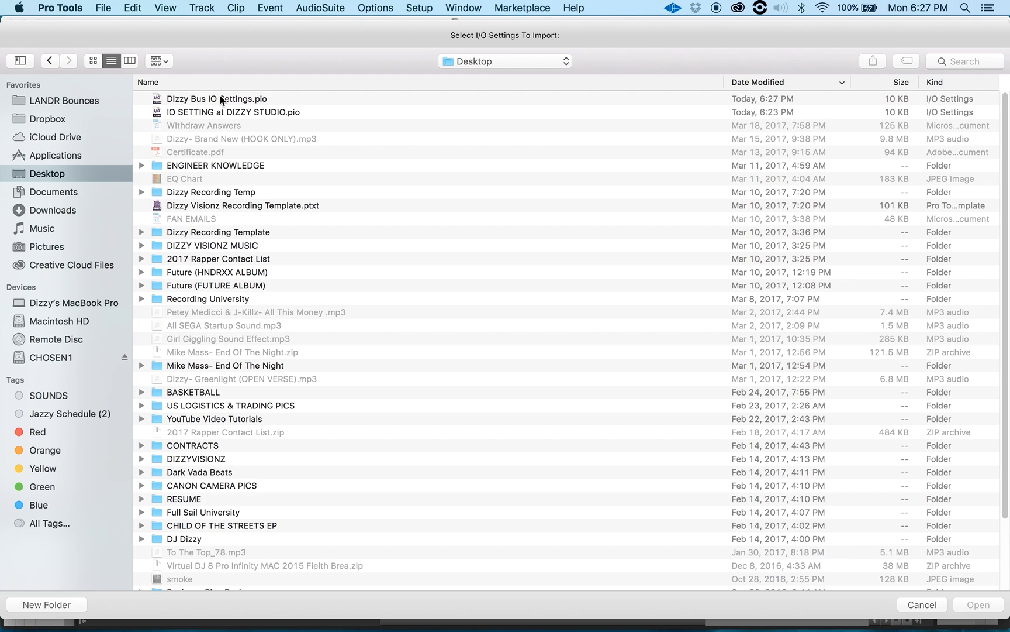
pyautogui.click(216, 99)
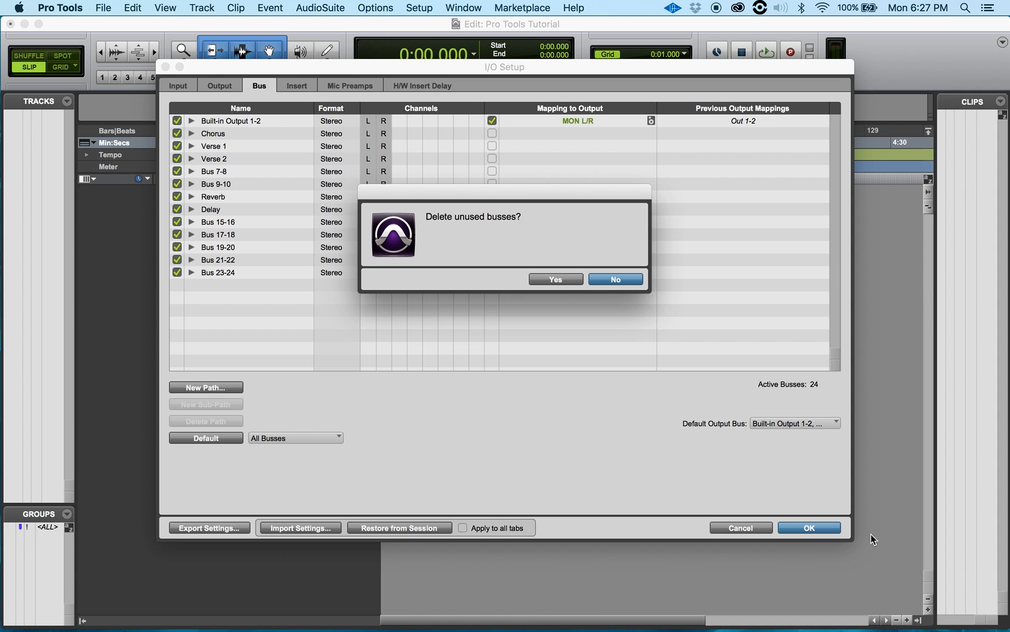
pyautogui.moveTo(442, 226)
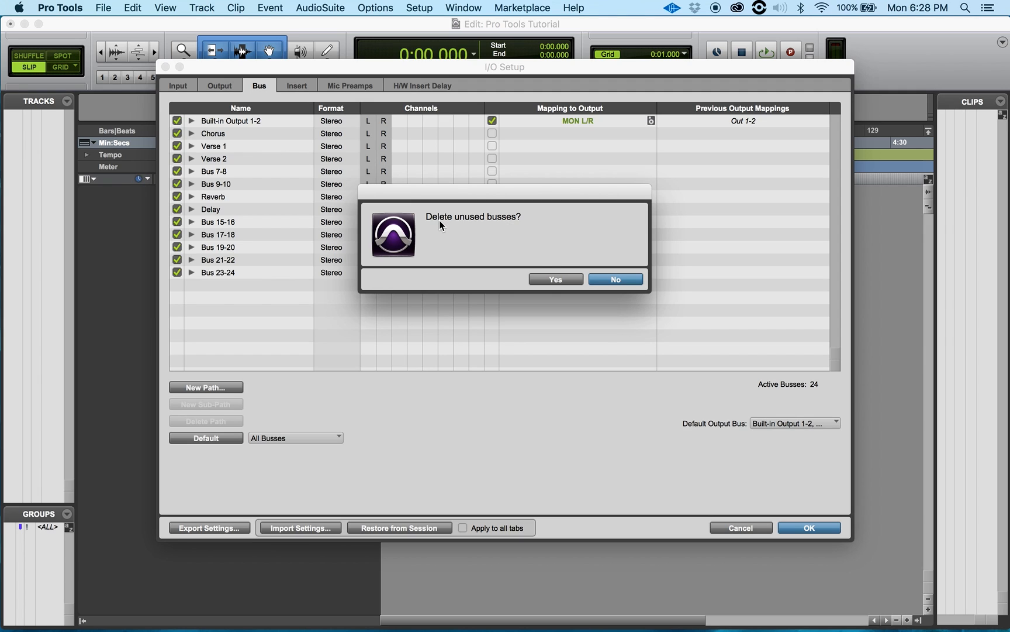
# - Answer No to deleting unused busses, then confirm and close I/O Setup with OK
pyautogui.click(614, 279)
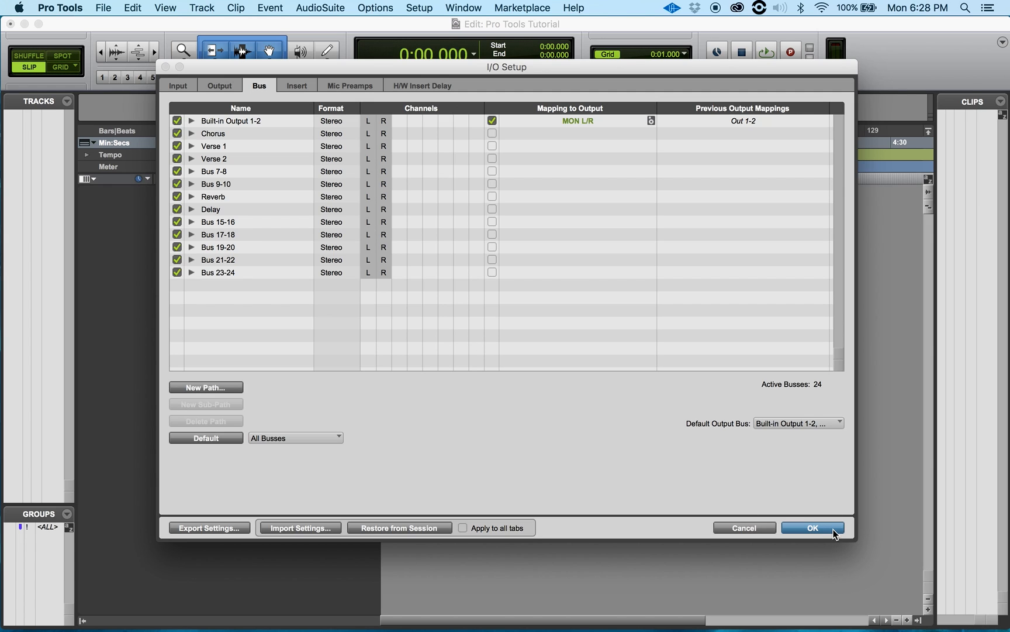
pyautogui.click(813, 527)
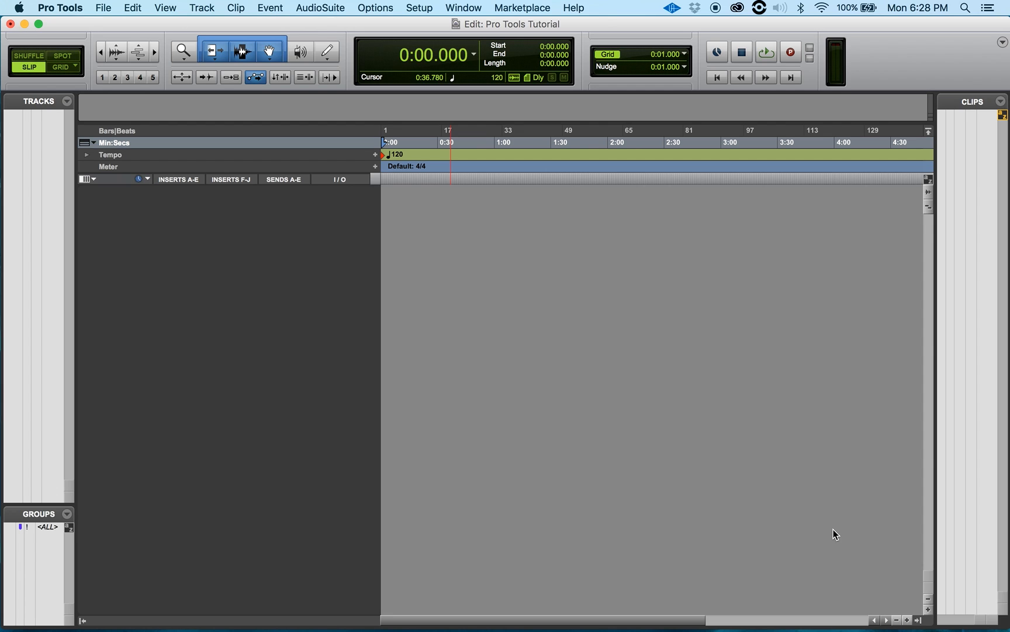
pyautogui.moveTo(813, 468)
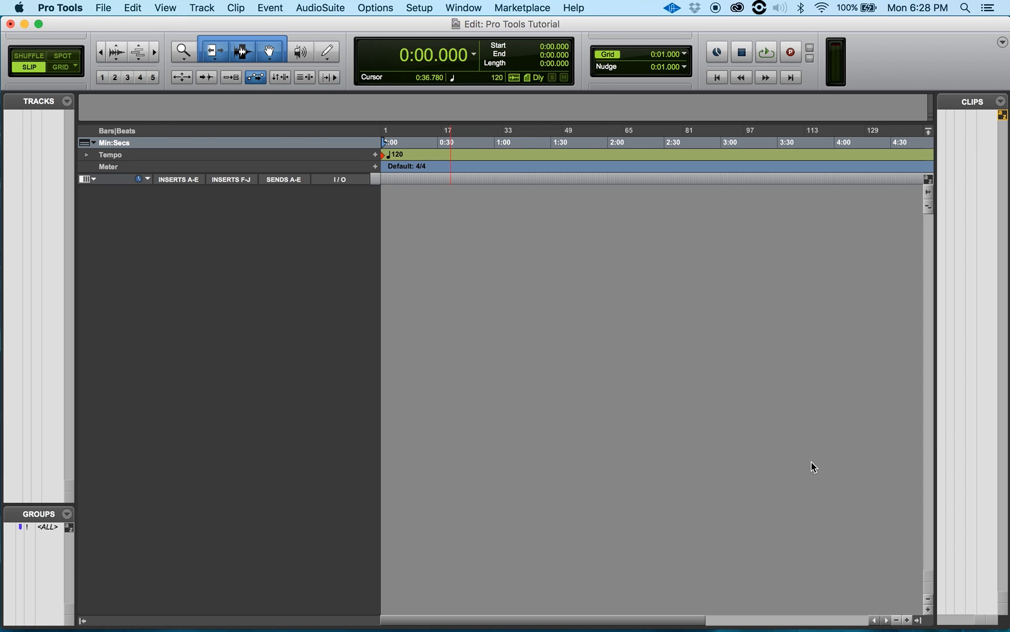
pyautogui.moveTo(387, 621)
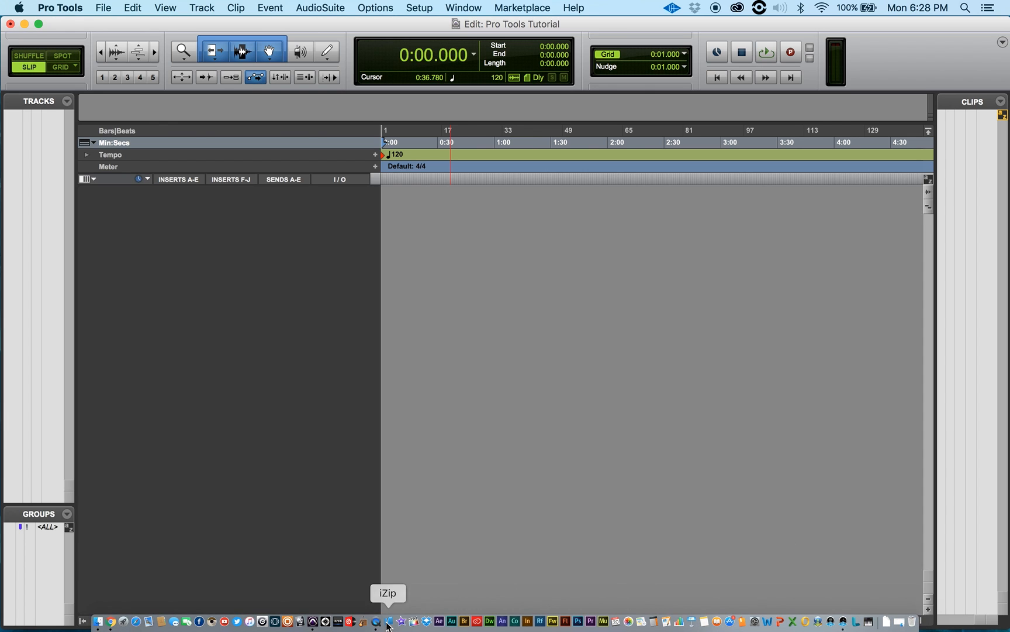